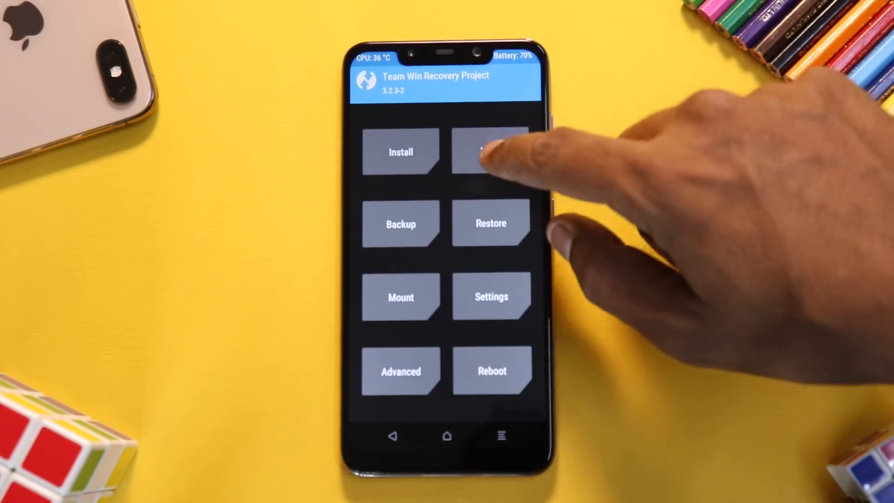
Step: Wipe the Dalvik/ART Cache, Cache, System and Data partitions via Advanced Wipe and return home
click(491, 151)
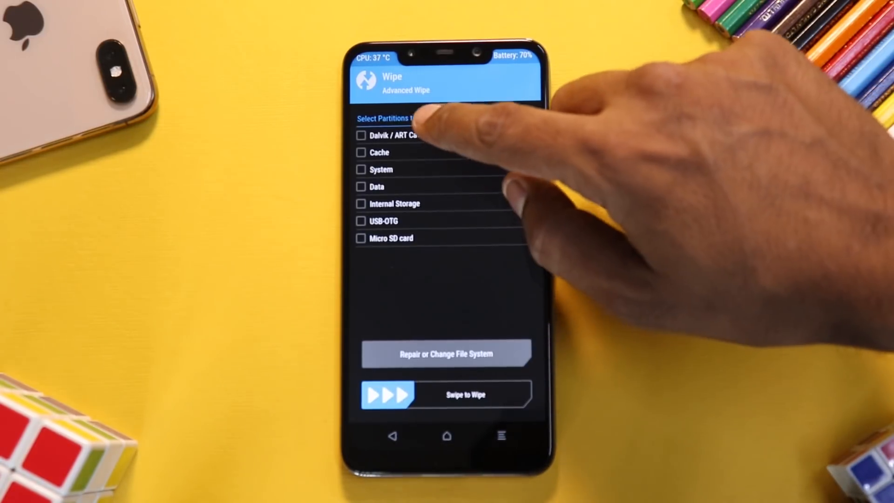
click(360, 169)
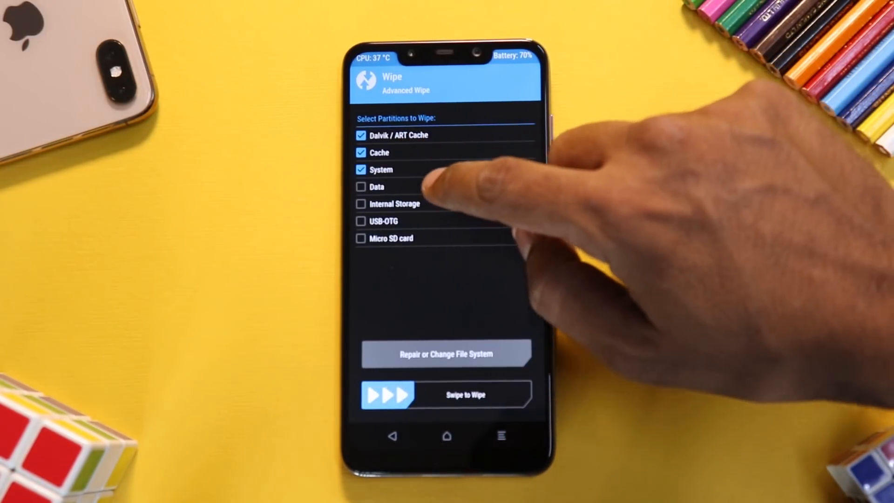
click(360, 186)
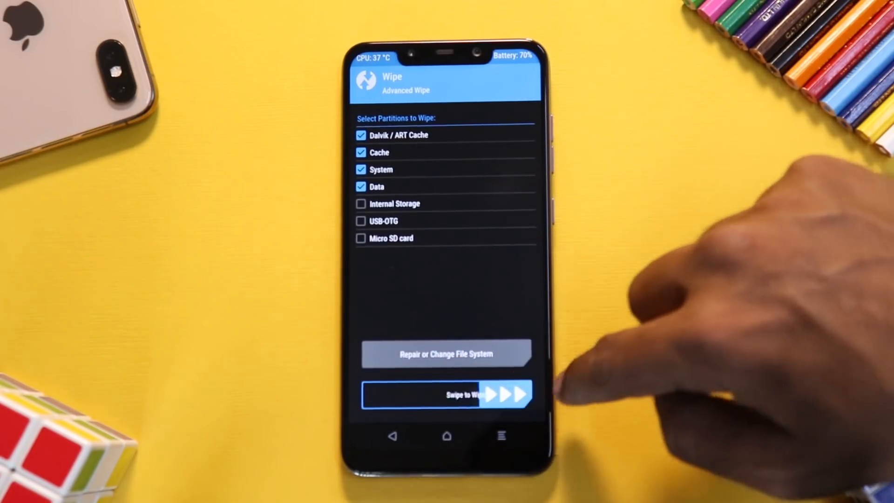
drag(399, 393, 513, 393)
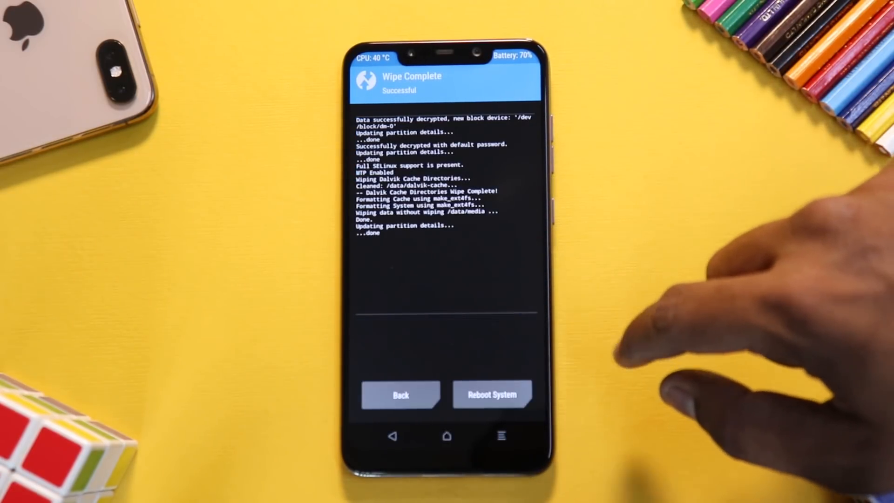
click(401, 395)
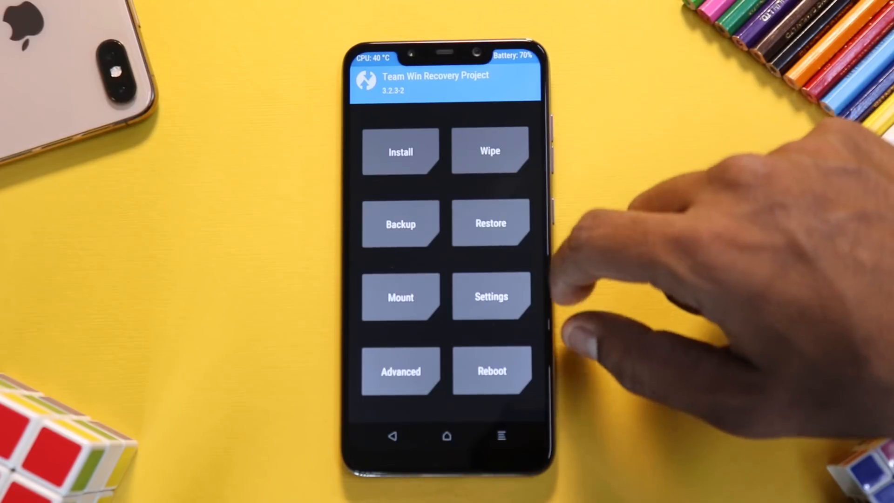
Step: Restore Boot, System and Vendor from the H2OS_B1 backup and reboot into the system
click(490, 223)
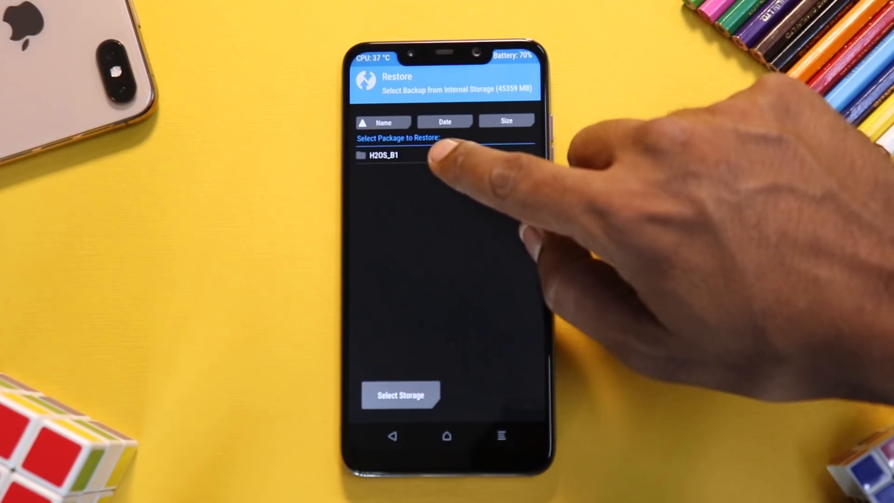
click(380, 155)
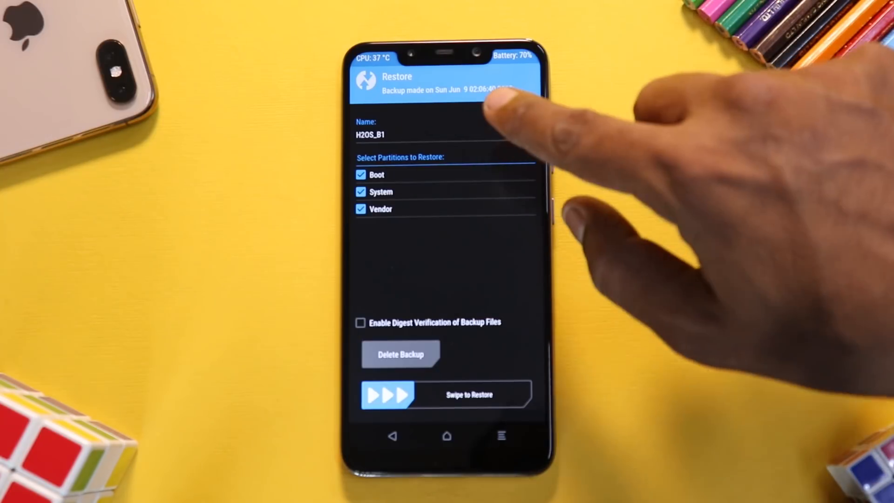
drag(387, 395, 513, 395)
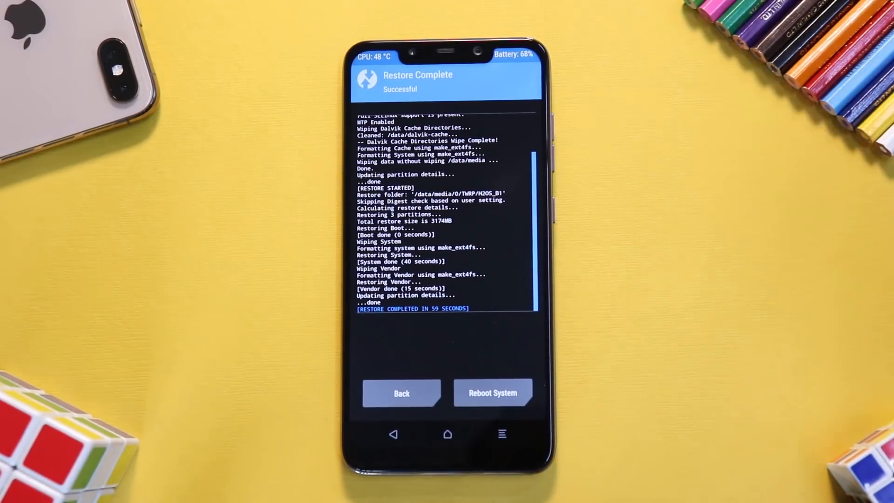
click(492, 393)
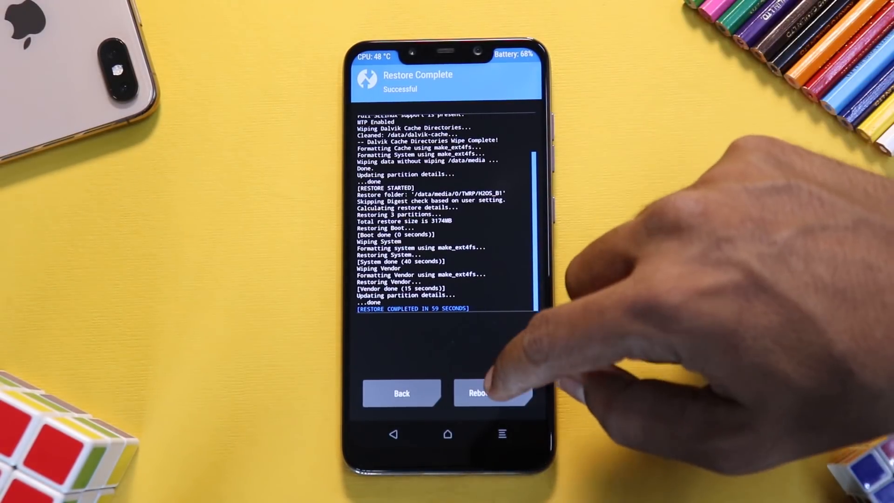
Step: Finish the setup wizard in English, agreeing to terms and keeping Default calibration and Roboto font
click(489, 393)
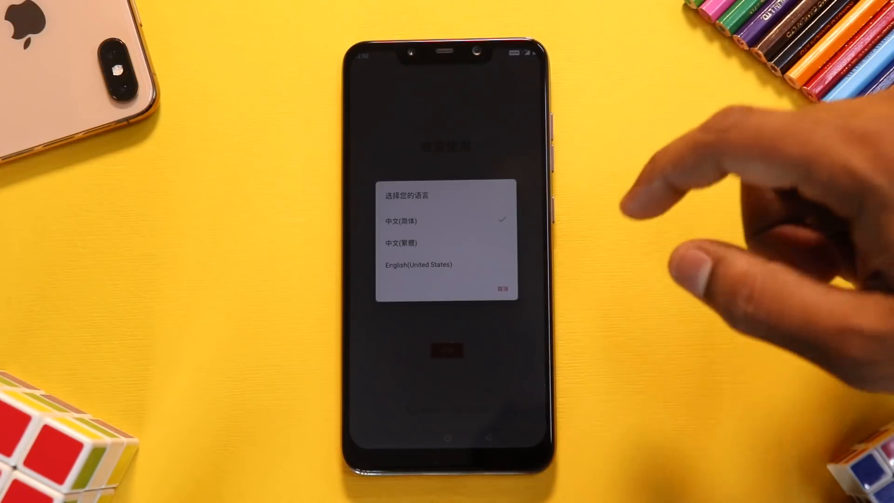
click(418, 263)
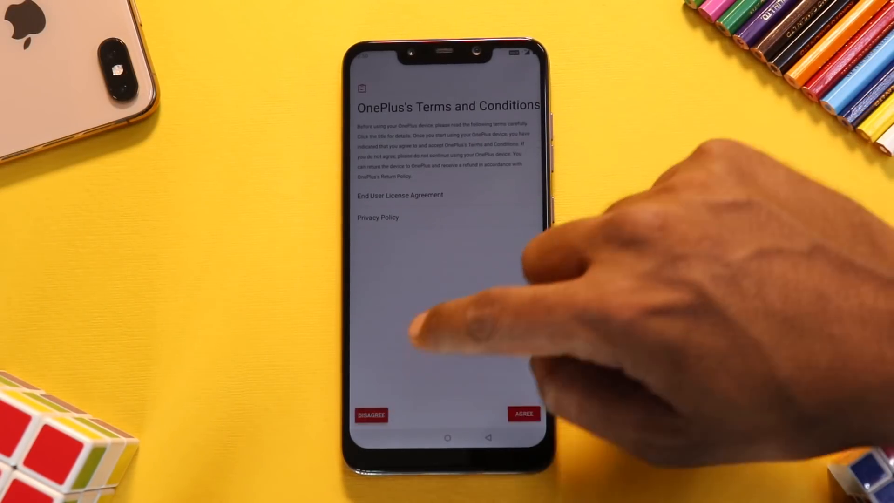
click(523, 414)
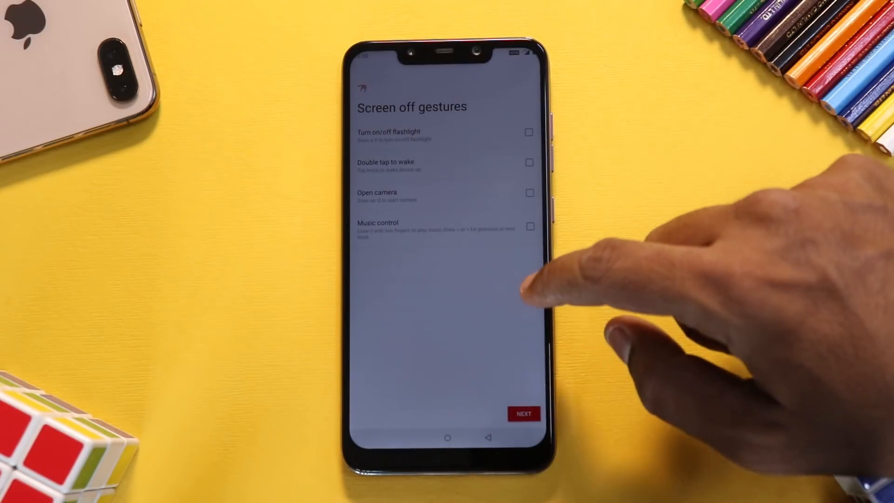
click(522, 413)
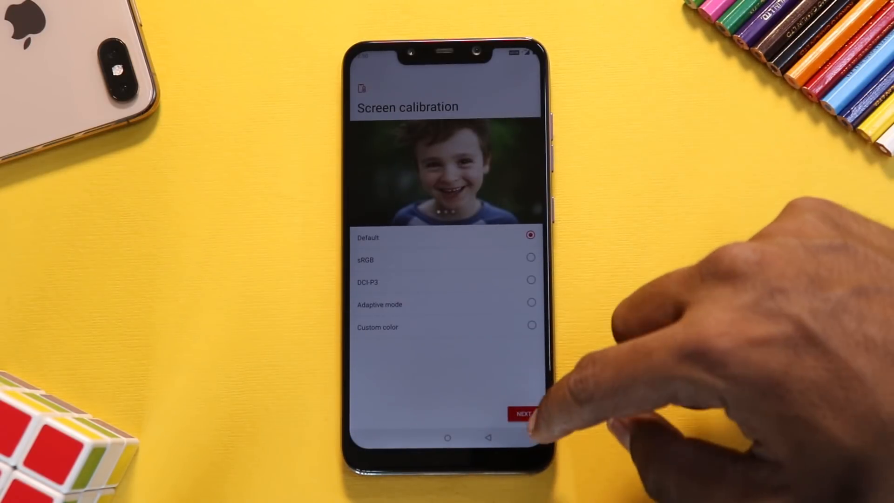
click(522, 414)
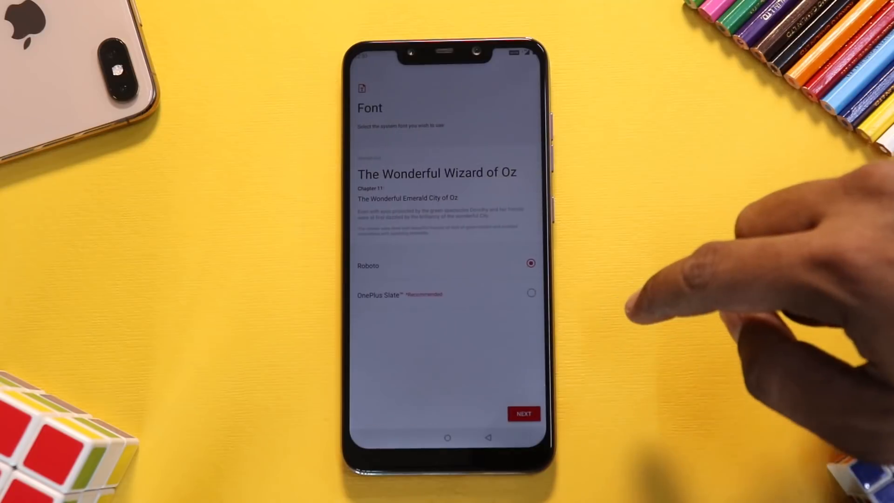
click(522, 413)
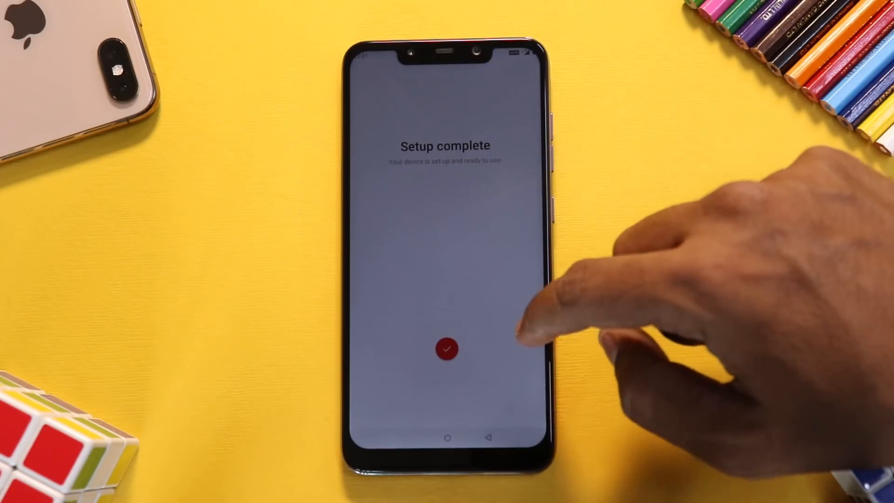
click(446, 349)
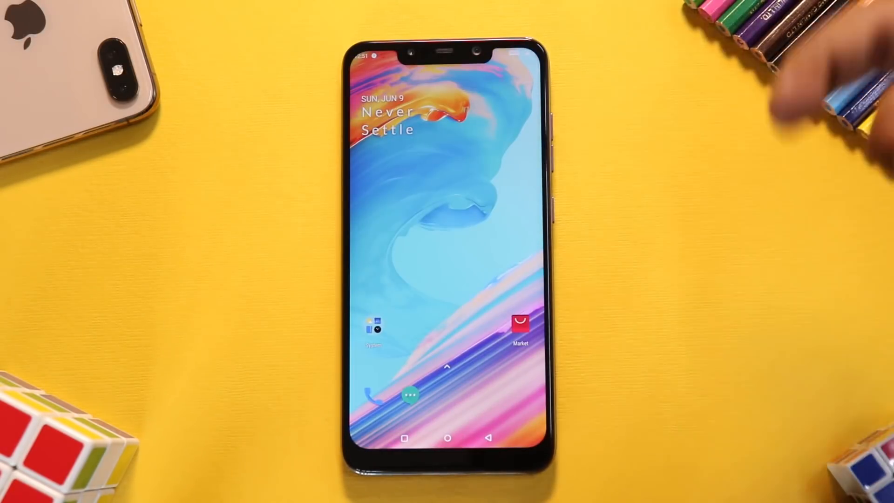
Step: Check the About phone page, then show the app drawer with the Hidden Space tip dismissed
drag(445, 51, 445, 257)
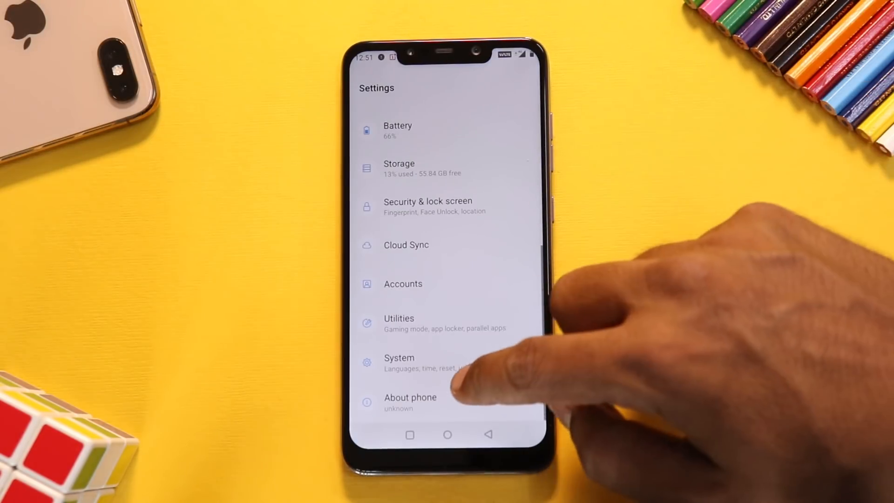
click(410, 402)
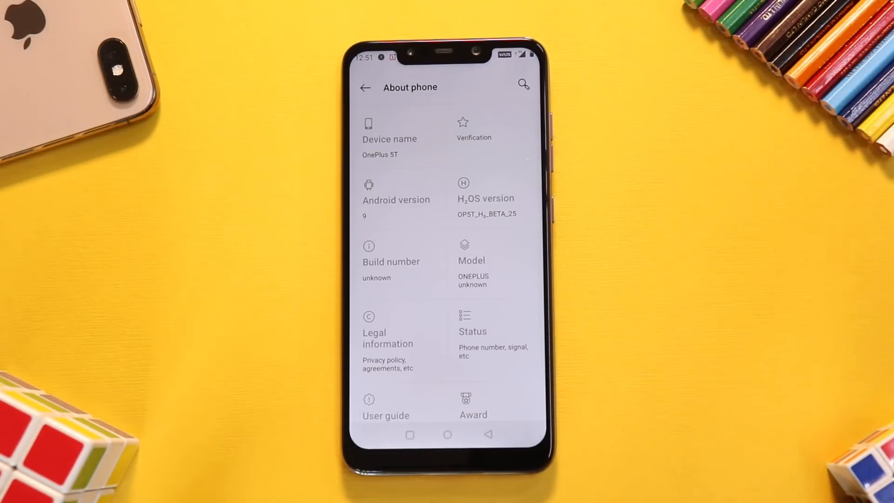
click(365, 87)
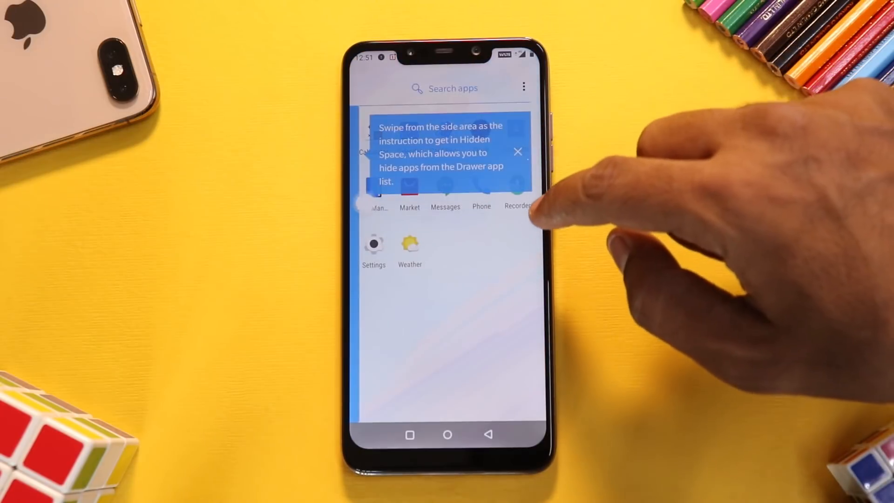
click(518, 152)
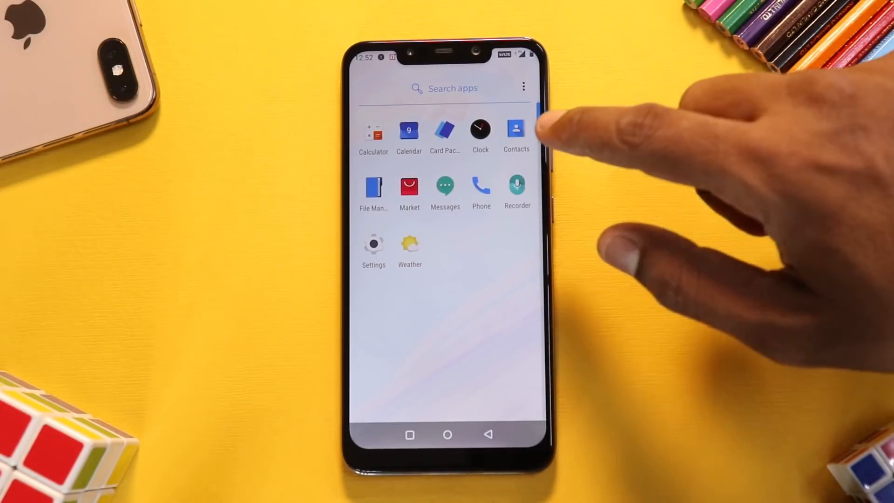
Step: Grant the Phone app's permission, place a test call to 198 and hang up
click(480, 187)
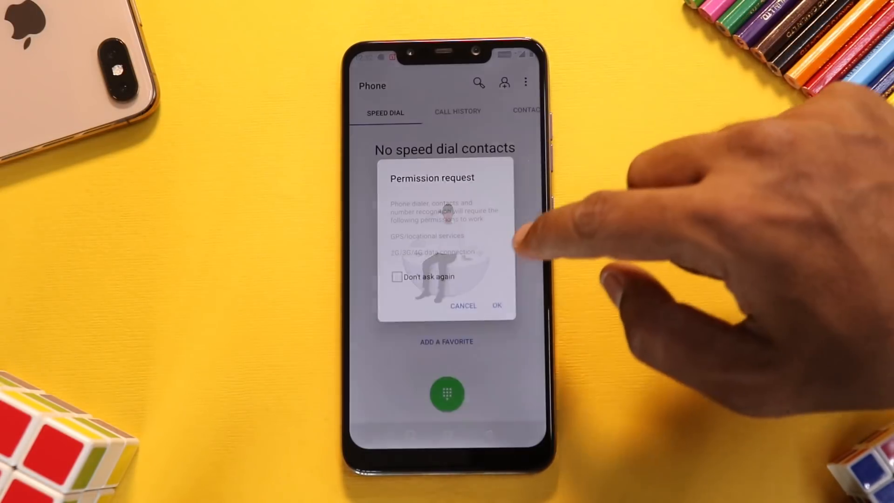
click(496, 305)
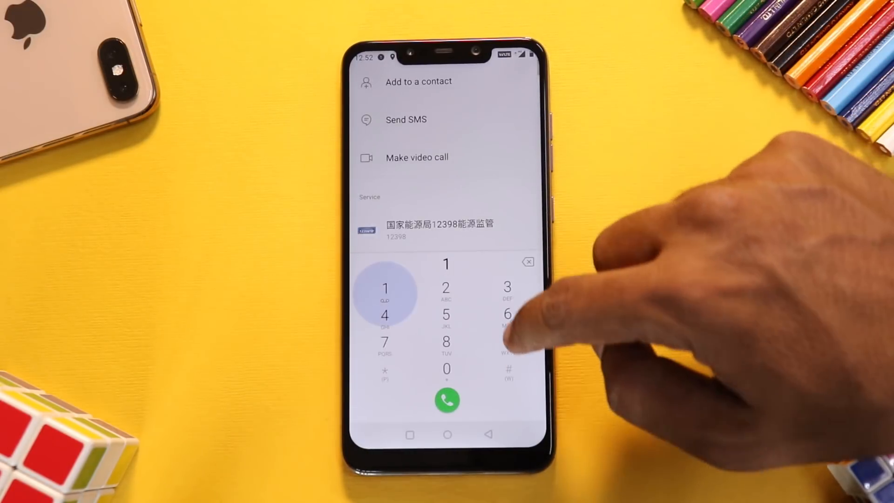
click(447, 400)
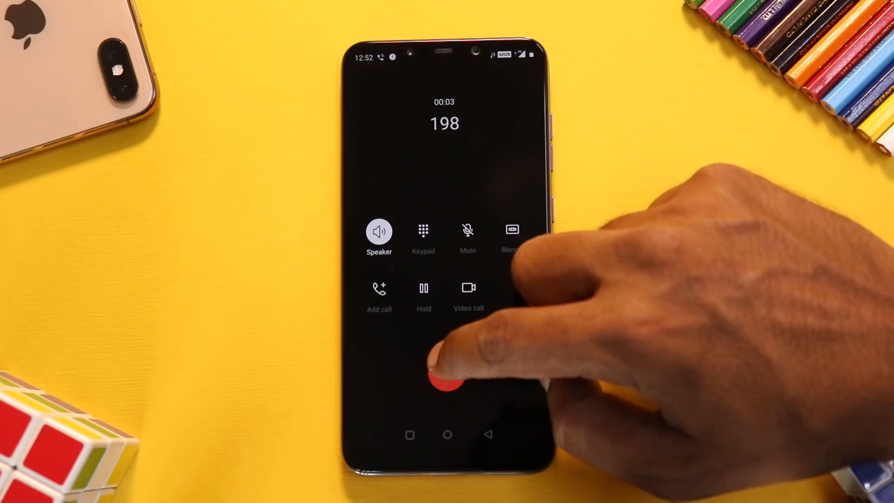
click(443, 379)
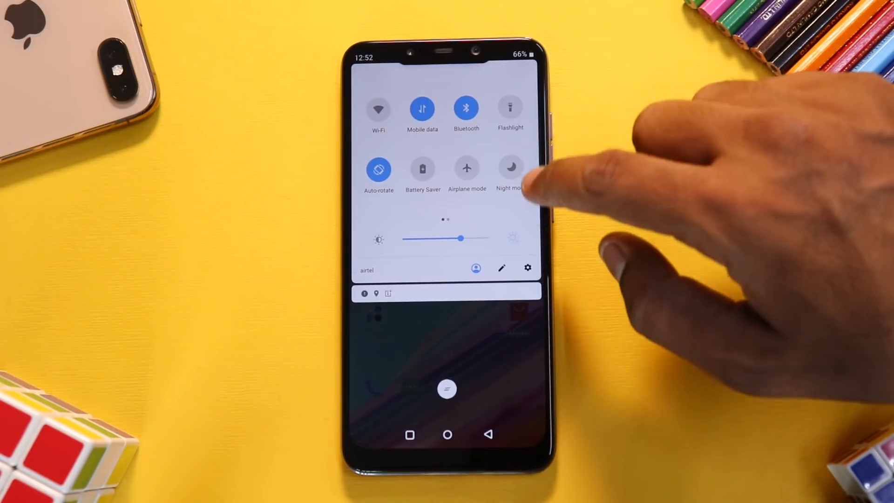
Step: Set the Display theme to Dark with a red accent colour and leave the settings page
click(527, 268)
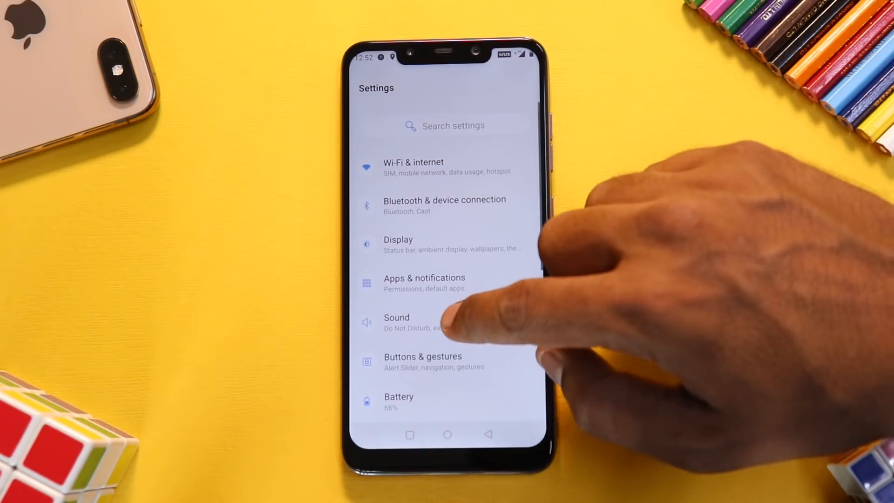
click(397, 243)
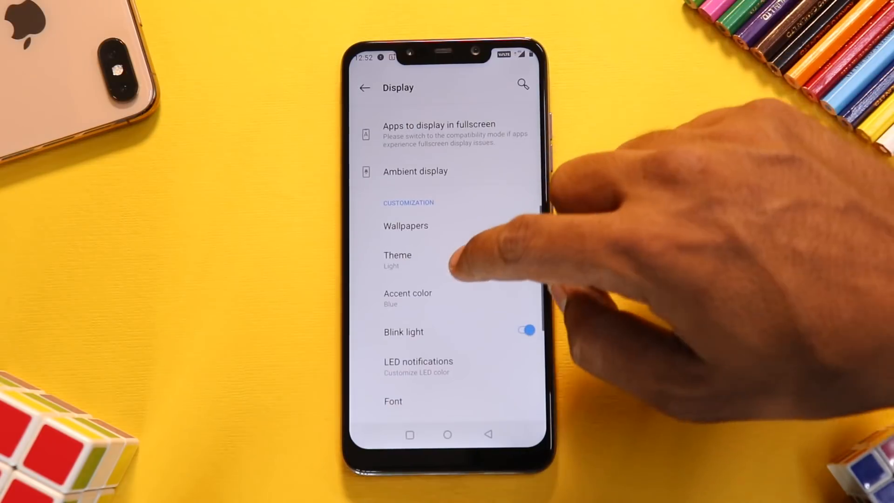
click(398, 260)
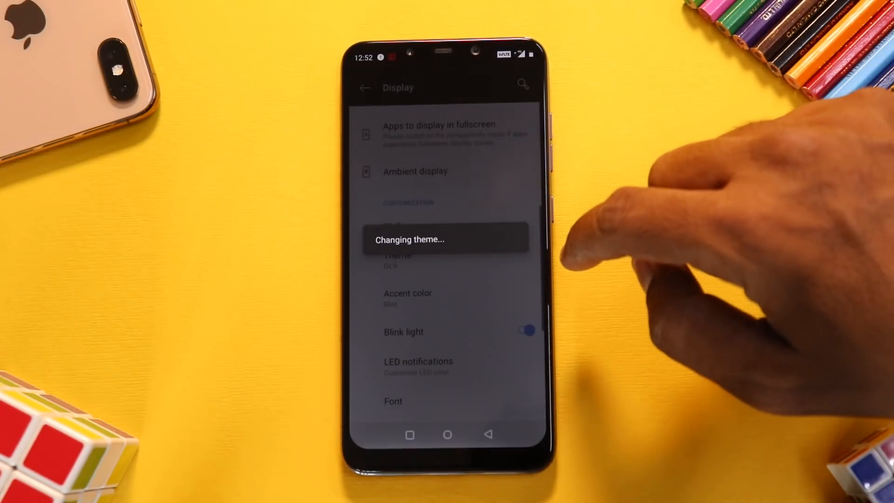
click(408, 297)
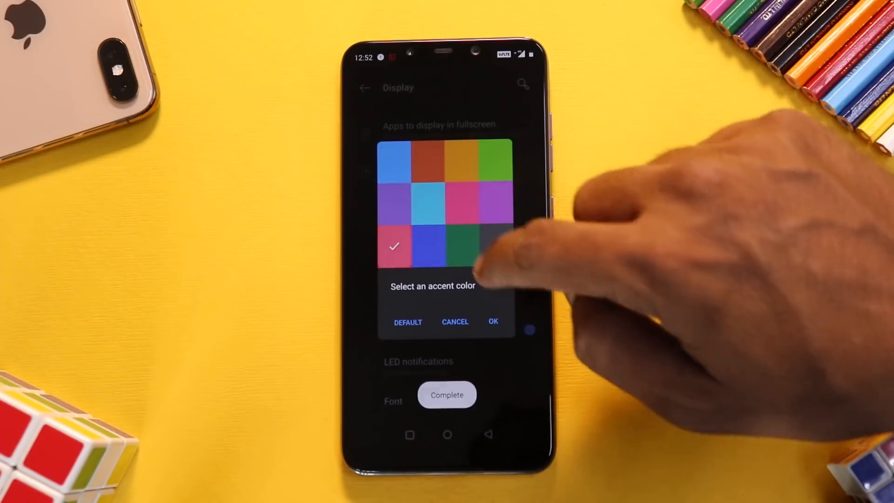
click(492, 322)
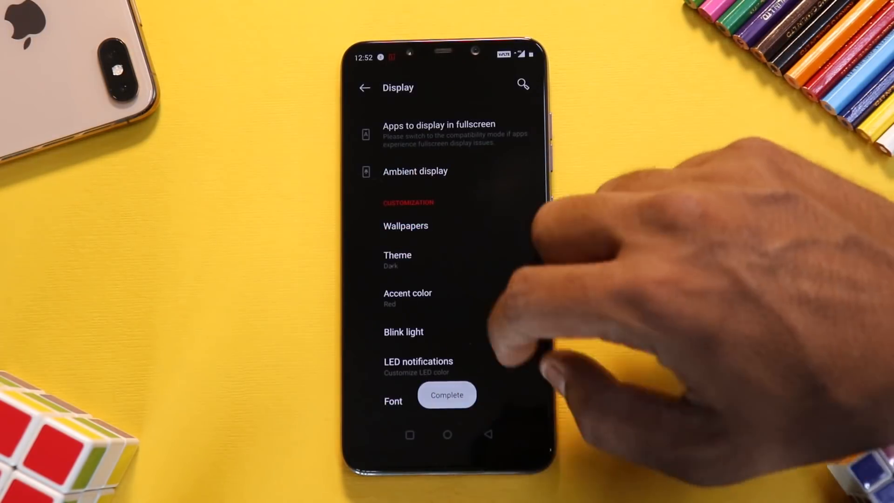
click(365, 88)
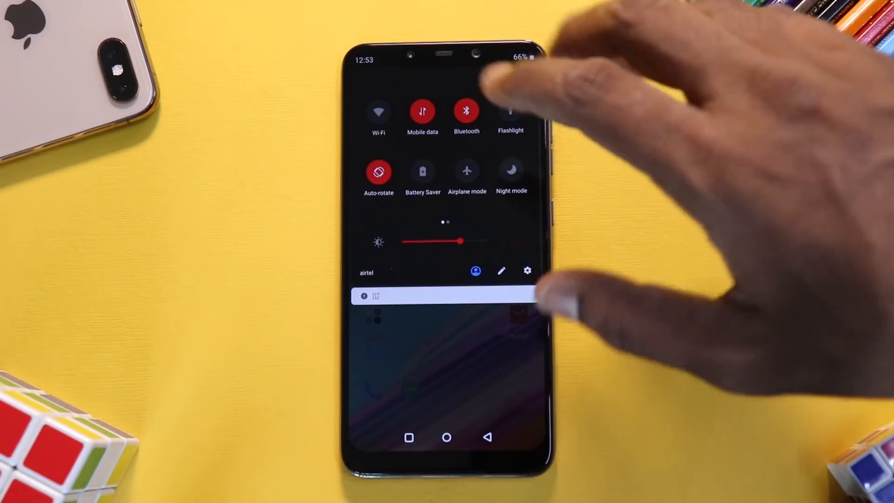
Step: Toggle Use Wi-Fi on in Wi-Fi settings; it falls back to off with no networks
click(378, 111)
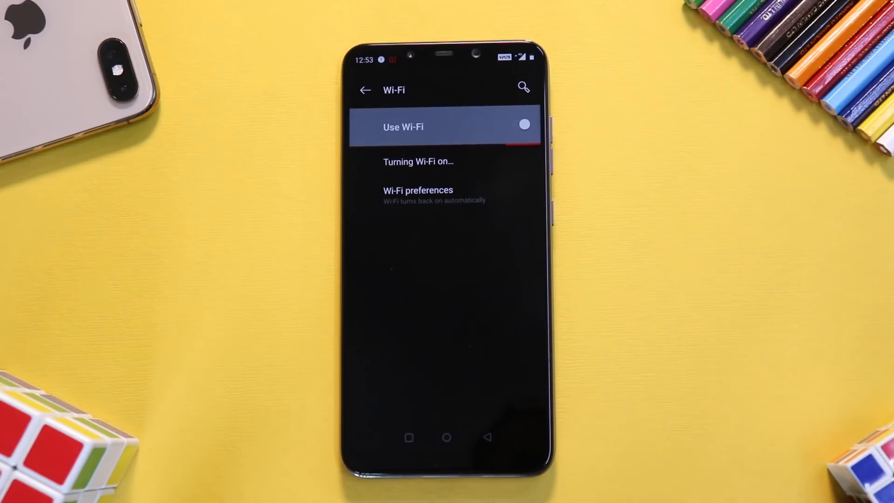
click(522, 125)
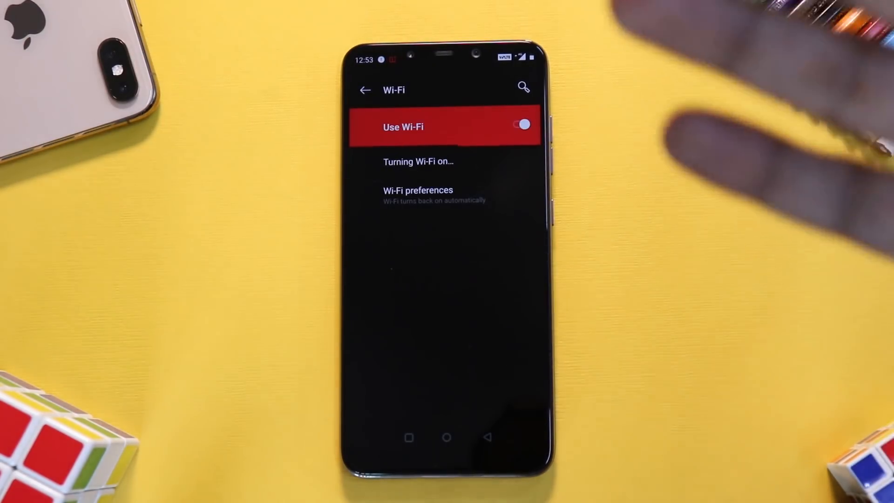
click(521, 125)
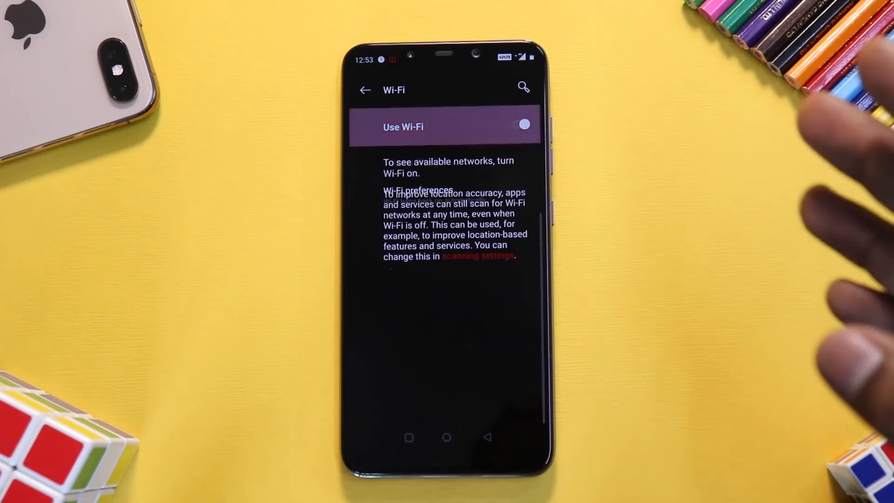
click(520, 126)
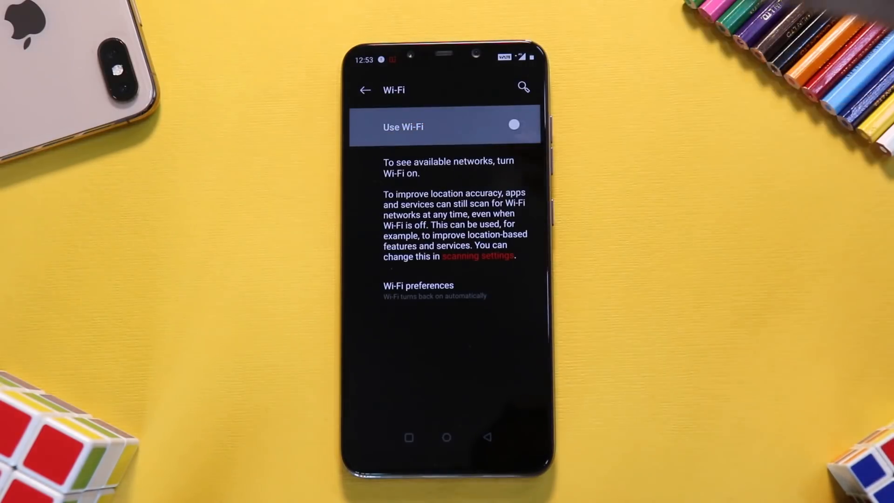